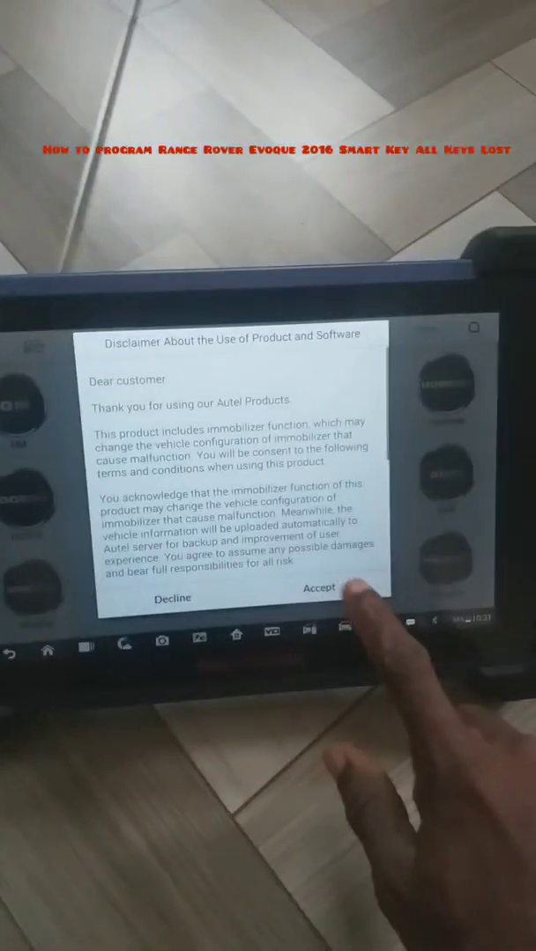
Accept the immobilizer disclaimer and scroll the brand grid toward Land Rover
click(330, 587)
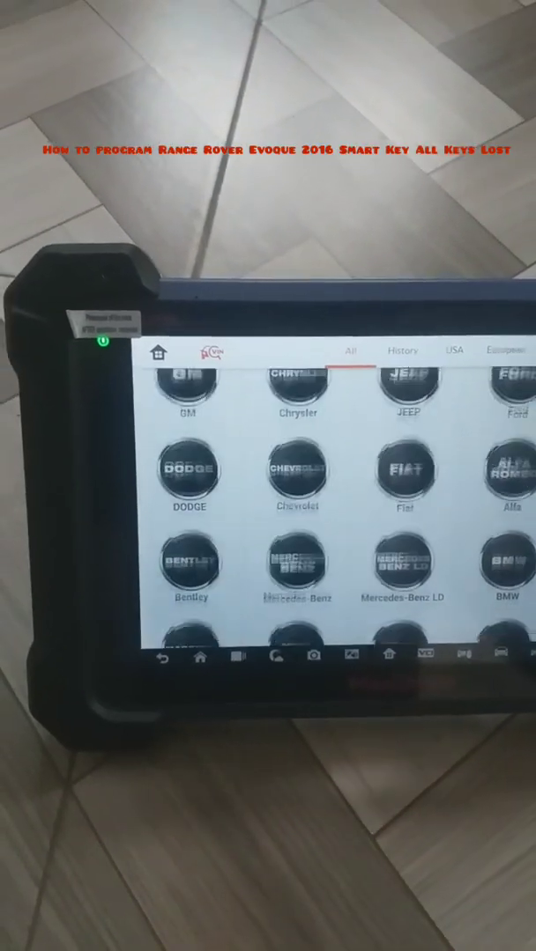
scroll(down, 3)
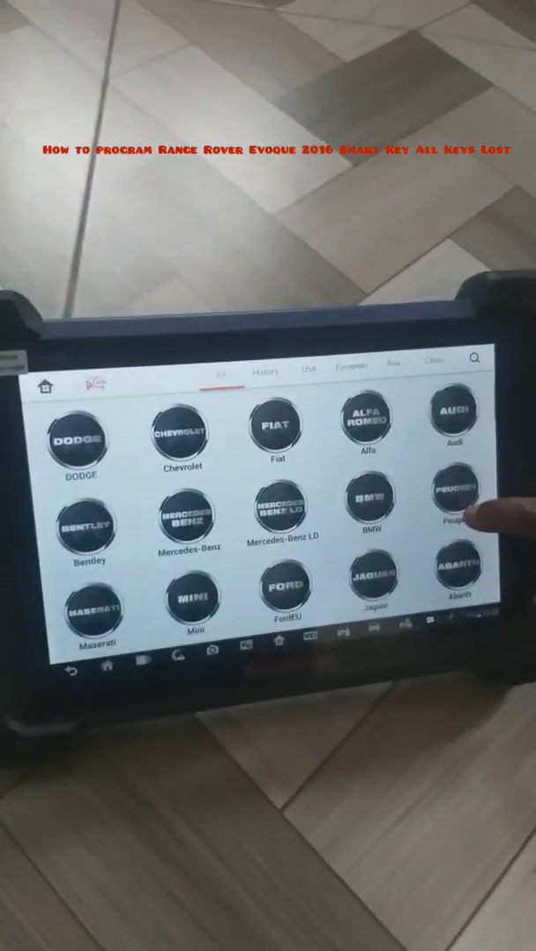
scroll(down, 3)
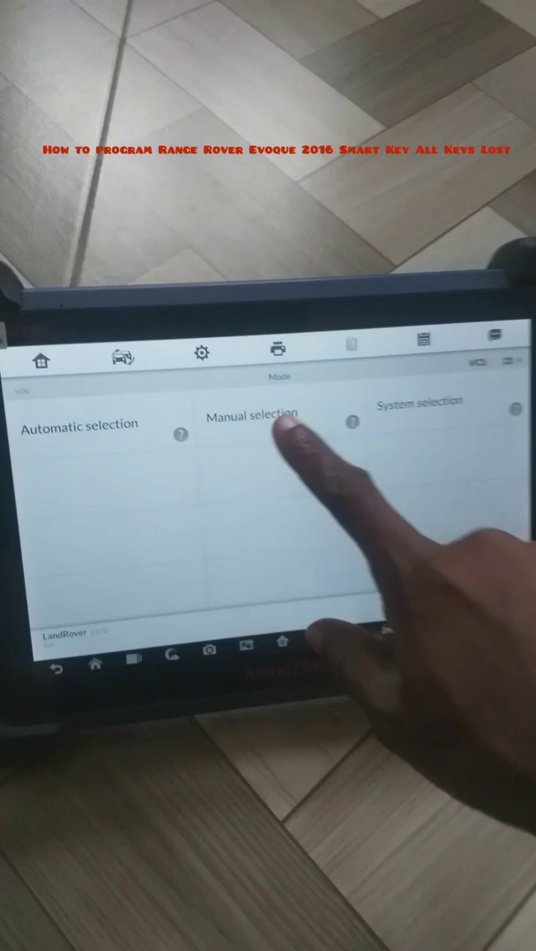
click(256, 415)
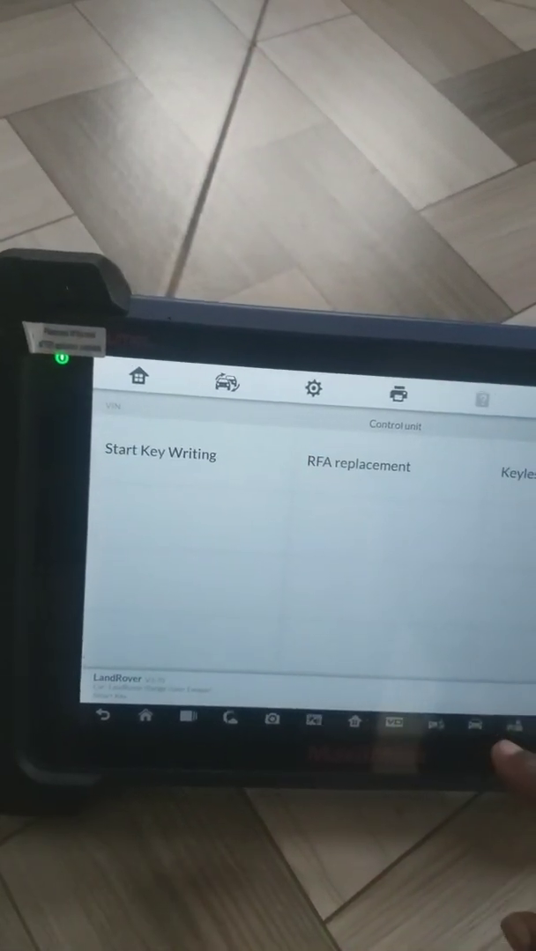
Choose Start Key Writing from the Evoque control unit functions
click(160, 455)
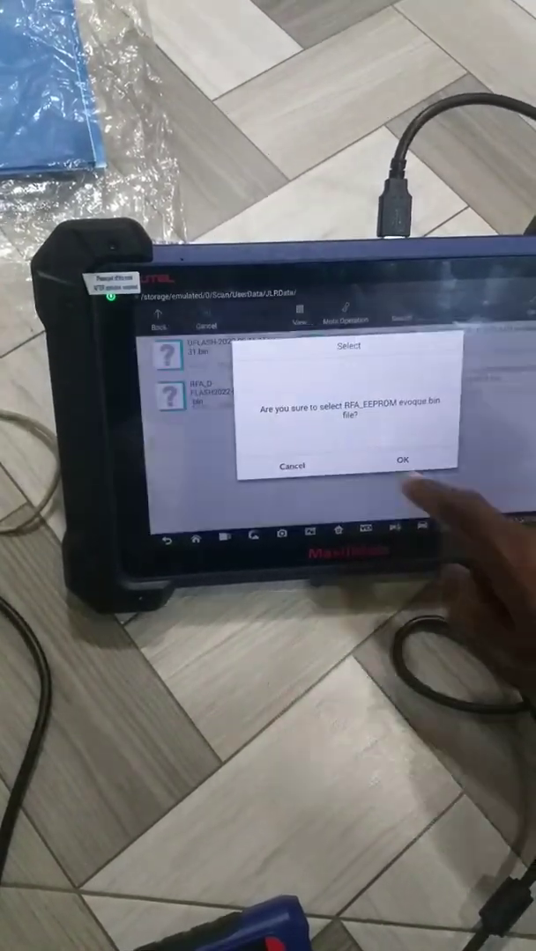
Confirm the RFA_EEPROM evoque.bin file to show the key position list
click(415, 461)
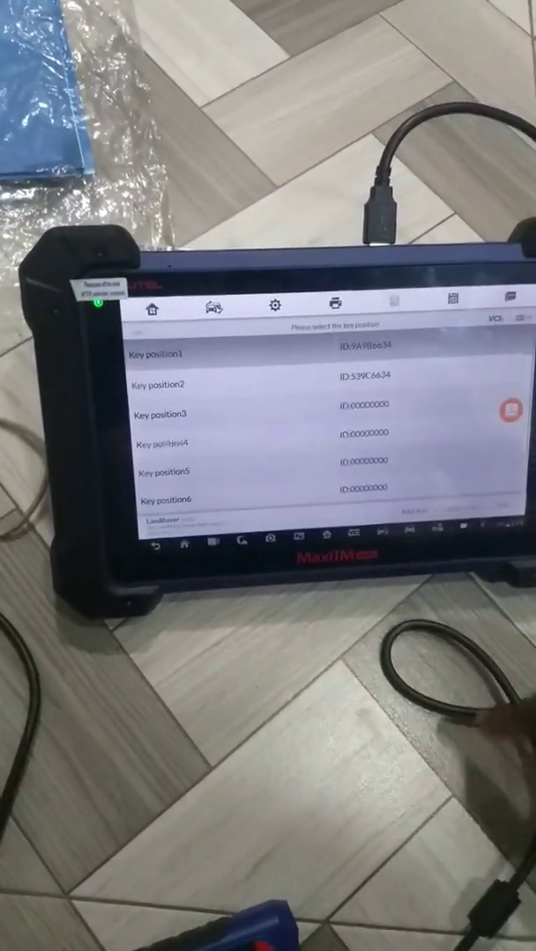